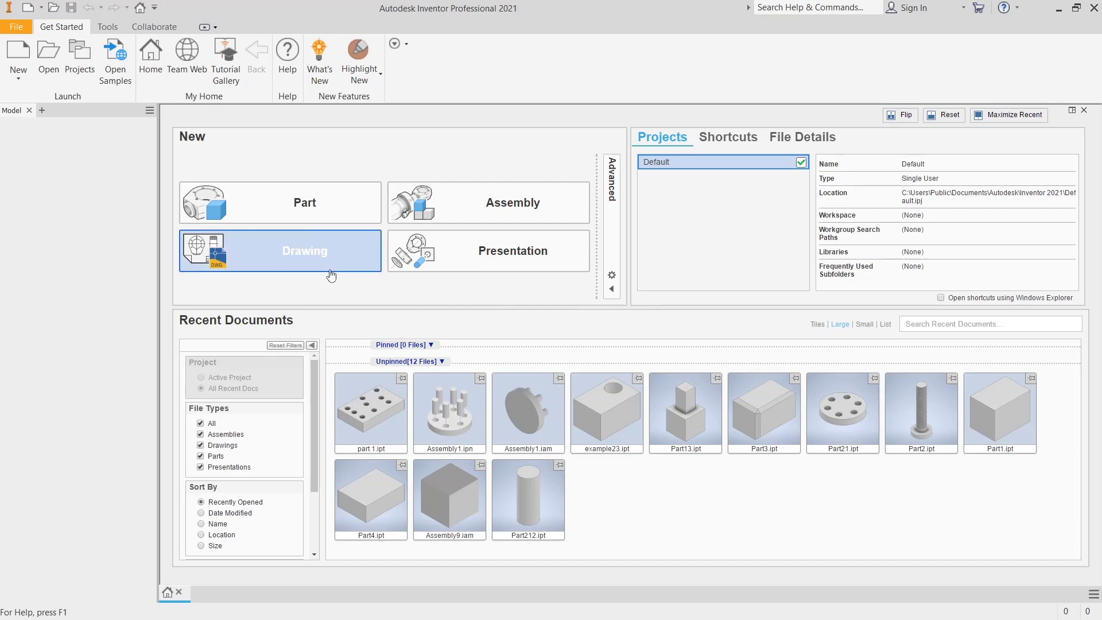
Create a new drawing from the Get Started page.
click(304, 250)
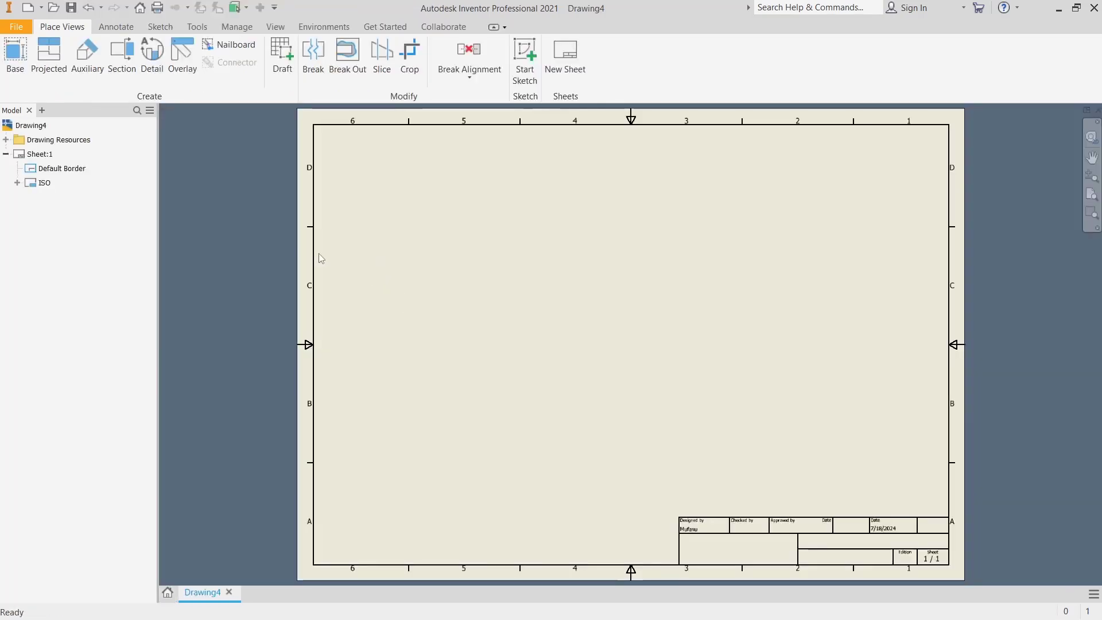
mouse_move(14, 55)
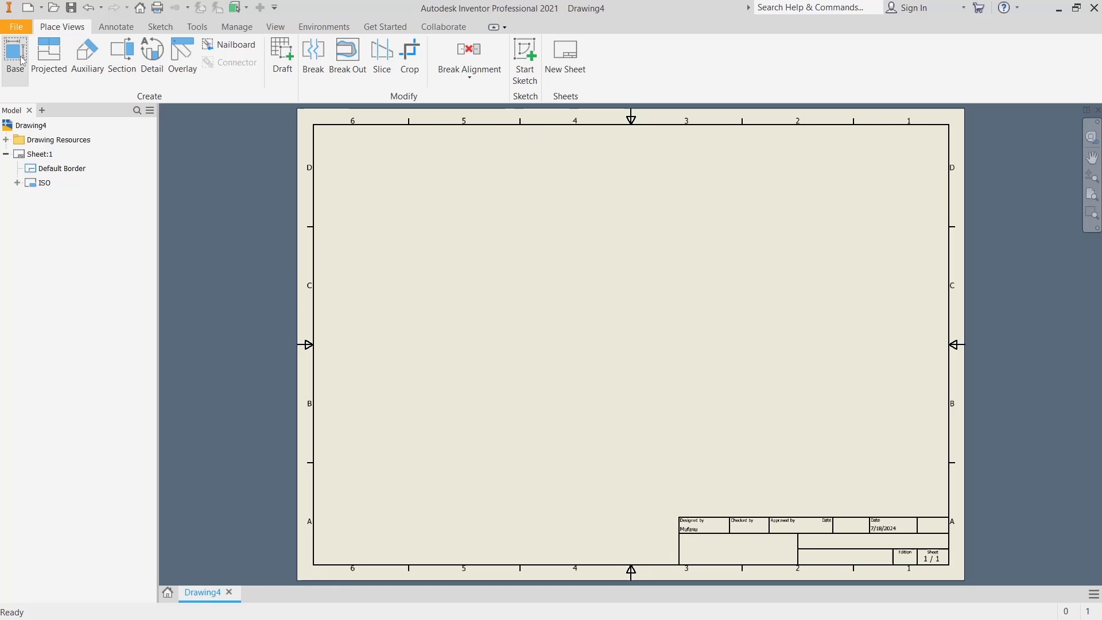
Place a base view of part 1.ipt on the sheet as VIEW1.
click(14, 56)
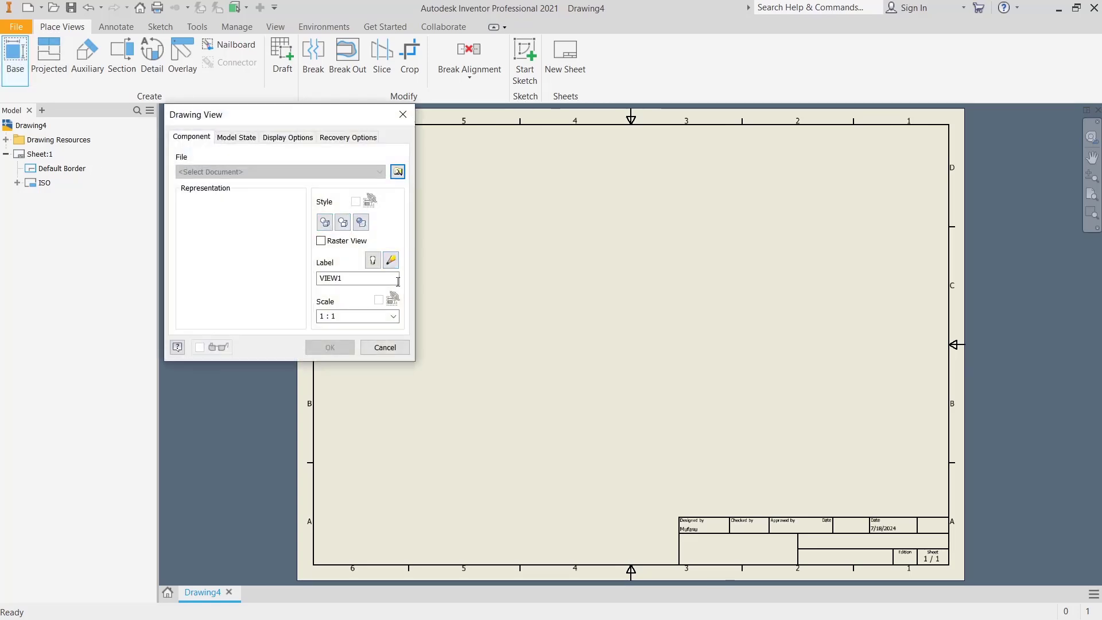
click(397, 171)
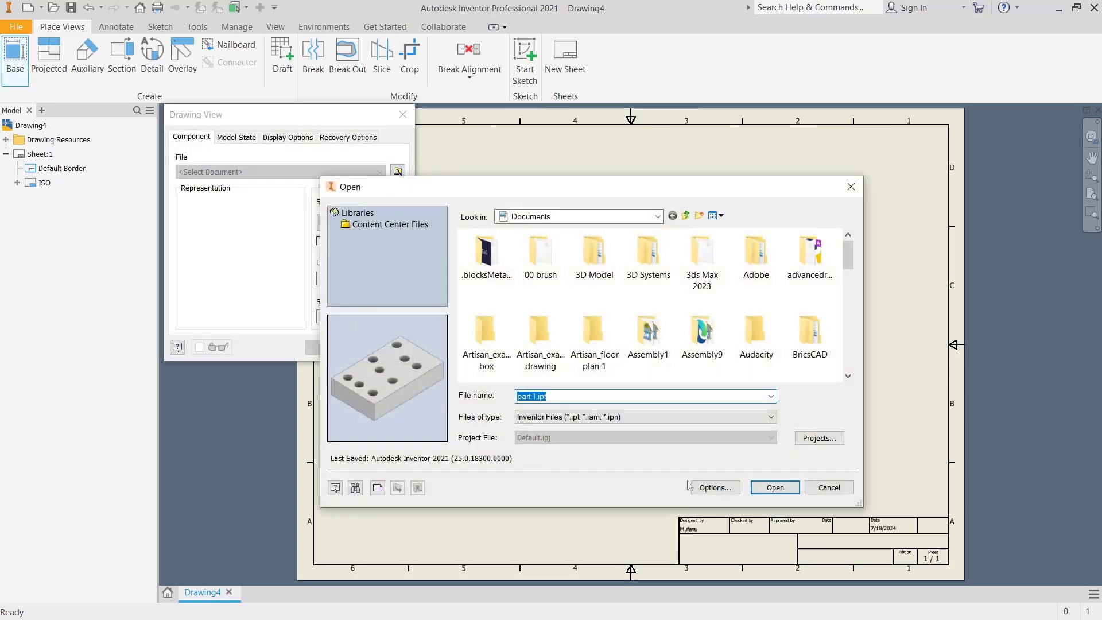
click(774, 487)
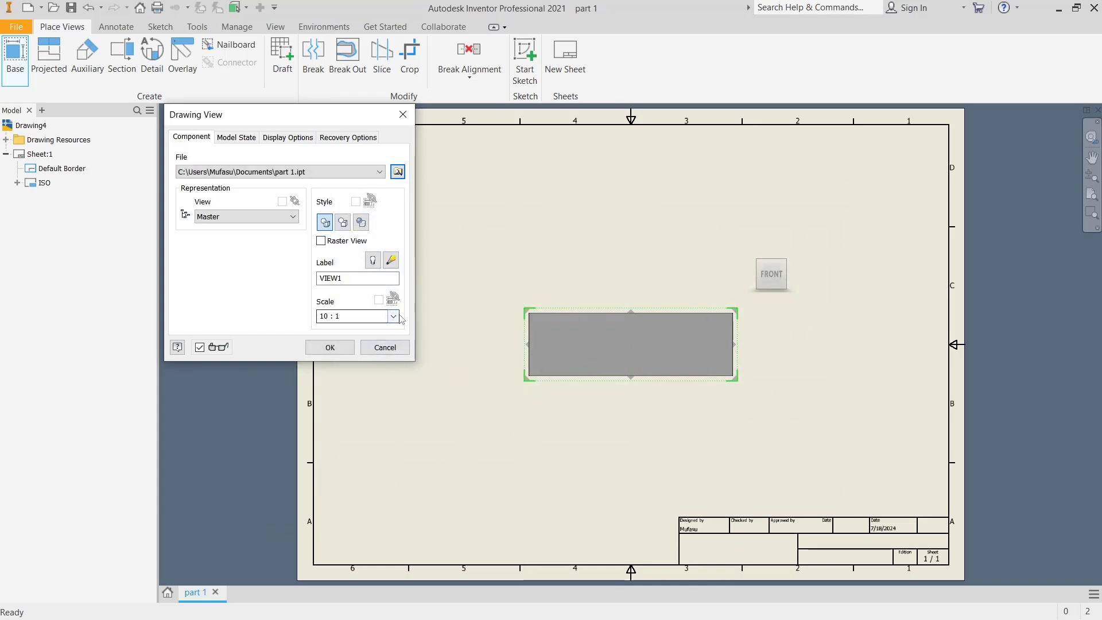
click(392, 316)
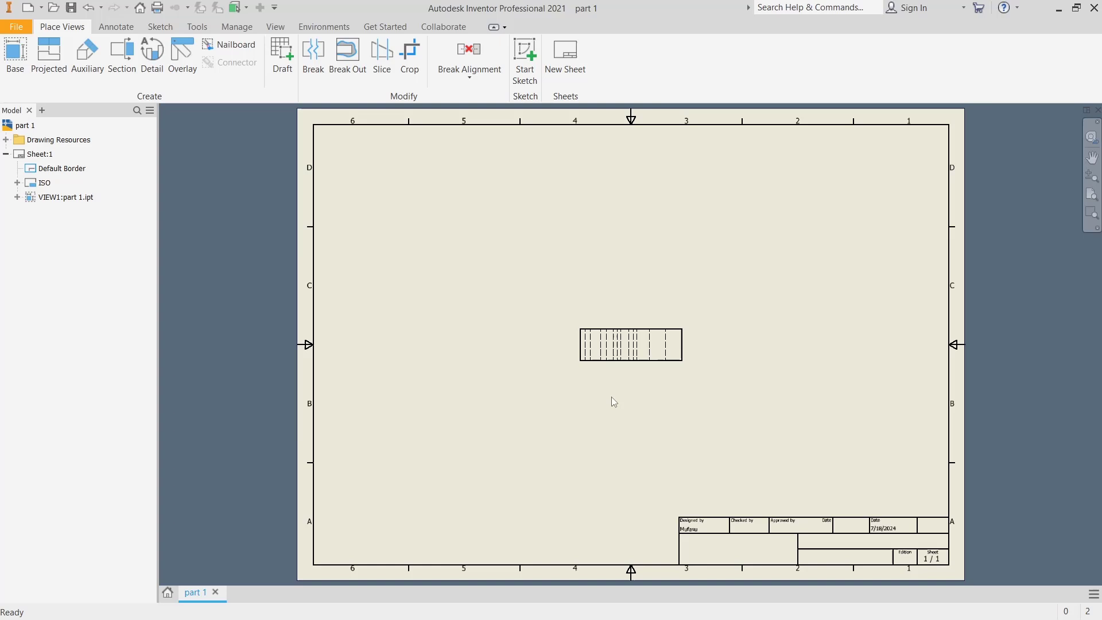
mouse_move(648, 342)
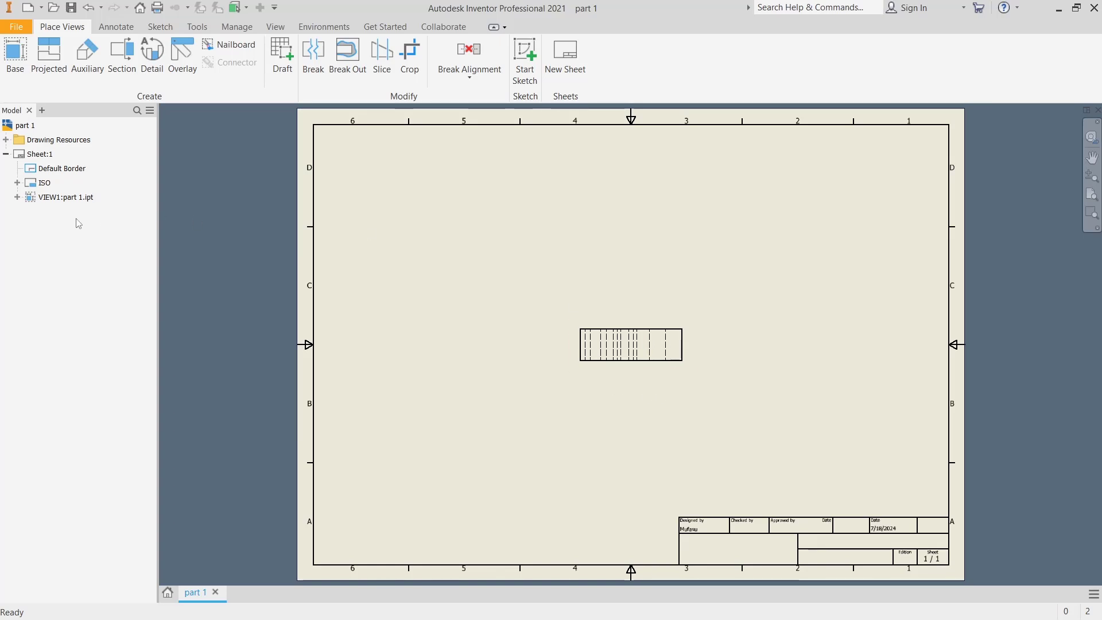
Turn on Center of Gravity for part 1.ipt under VIEW1 and confirm the mark.
click(66, 197)
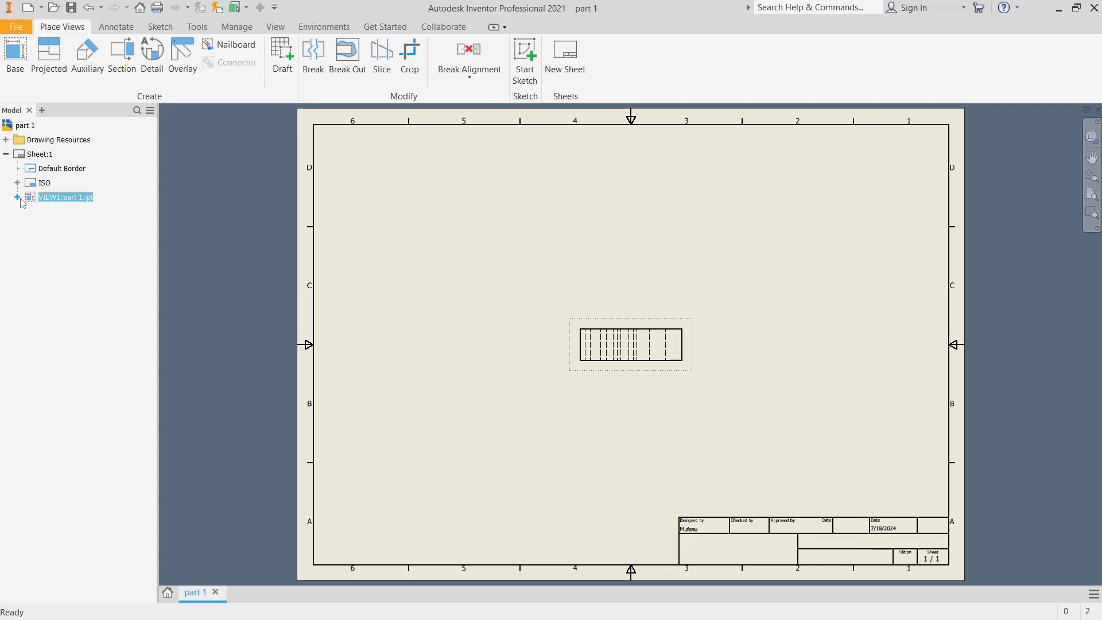
click(17, 197)
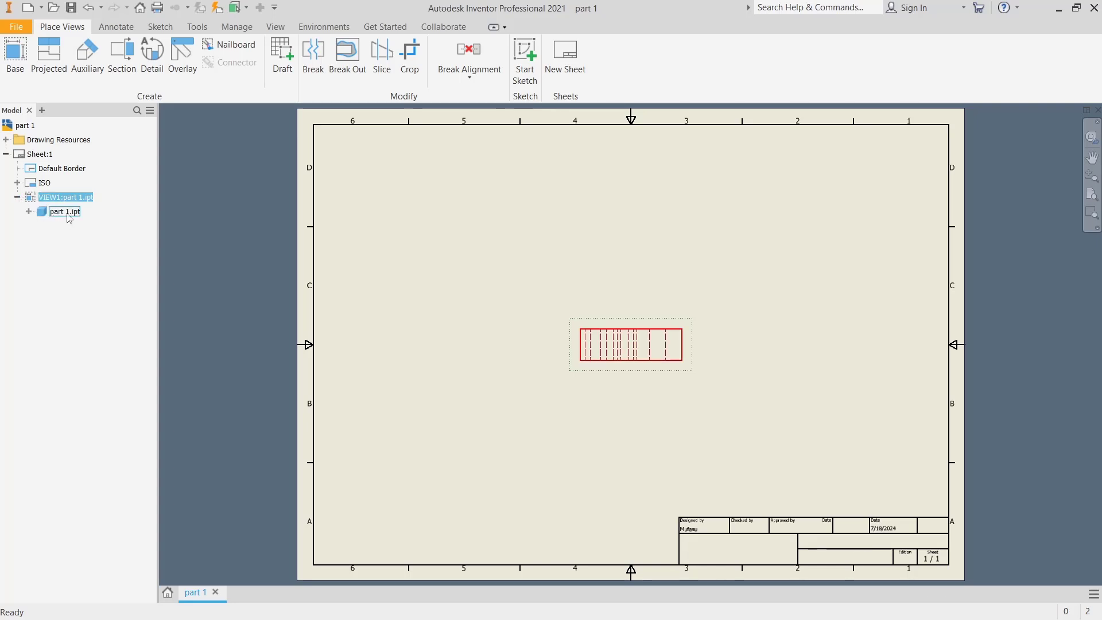
right_click(64, 210)
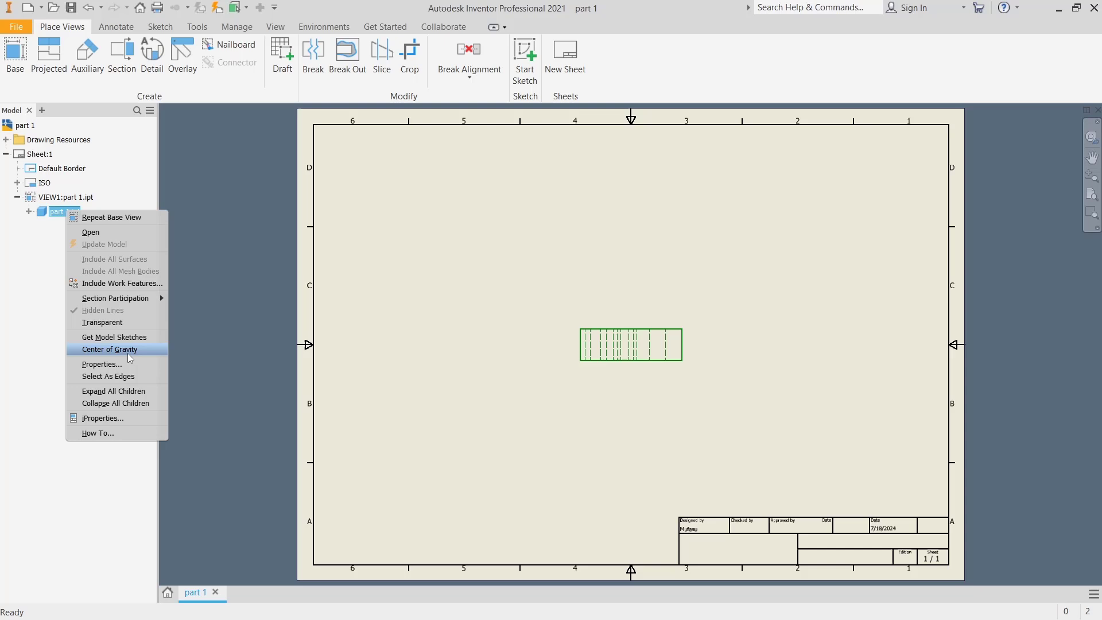
click(109, 350)
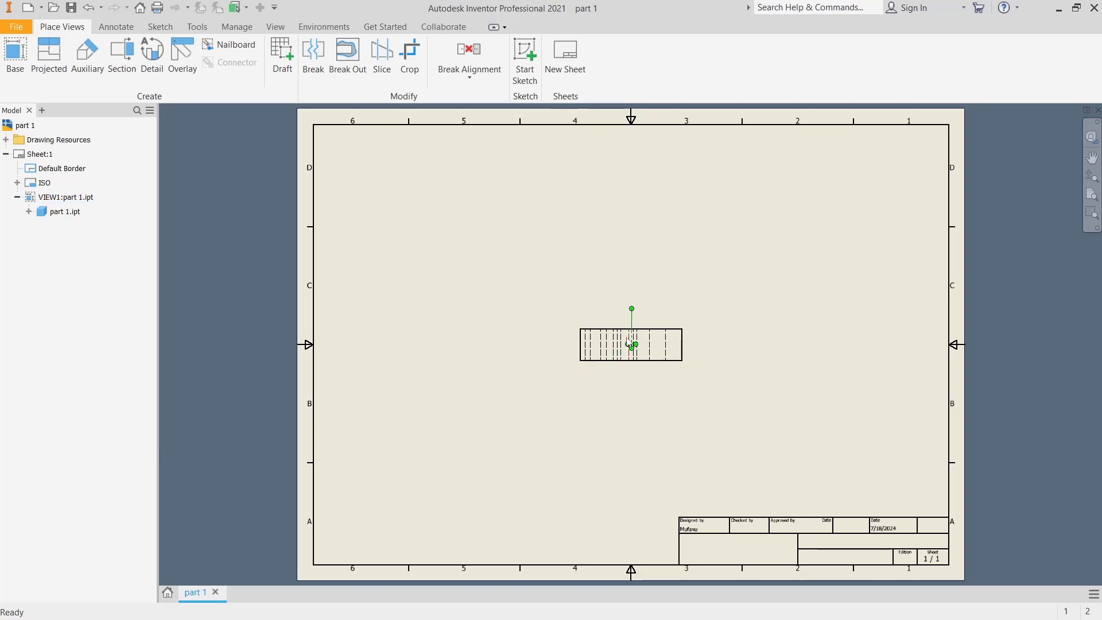
click(629, 344)
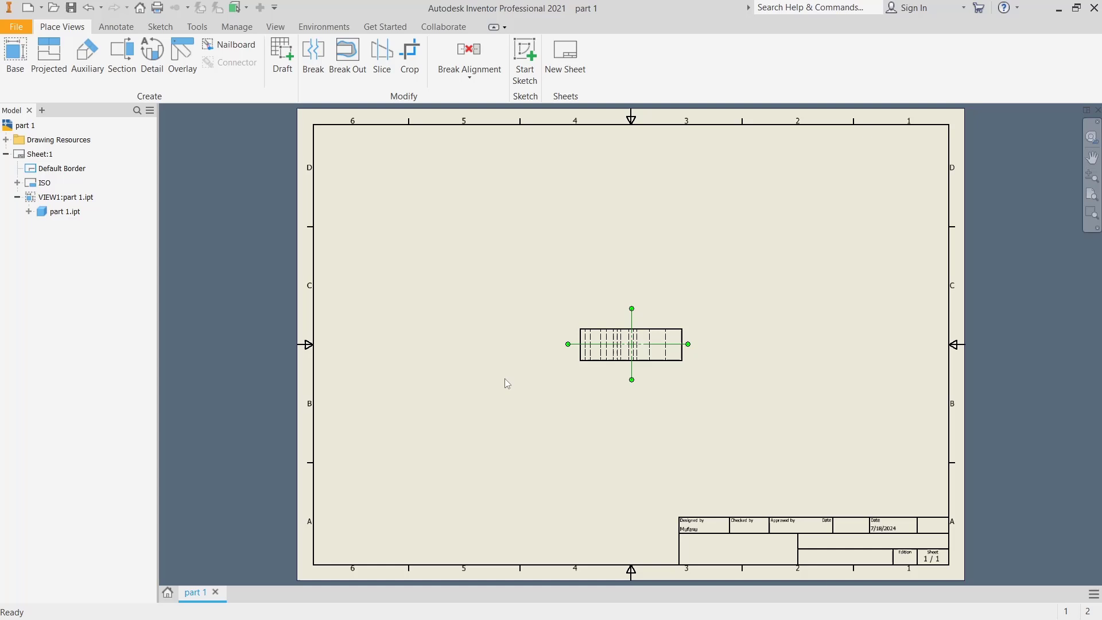
Project a top view and two isometric views from the base view, then expand VIEW2.
click(48, 56)
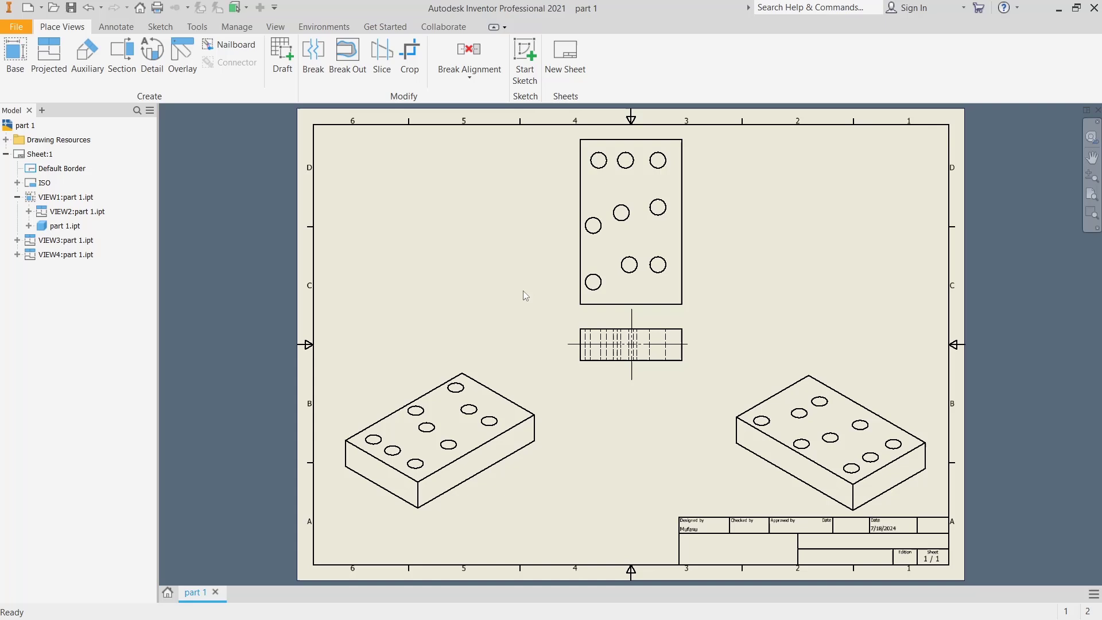
click(629, 220)
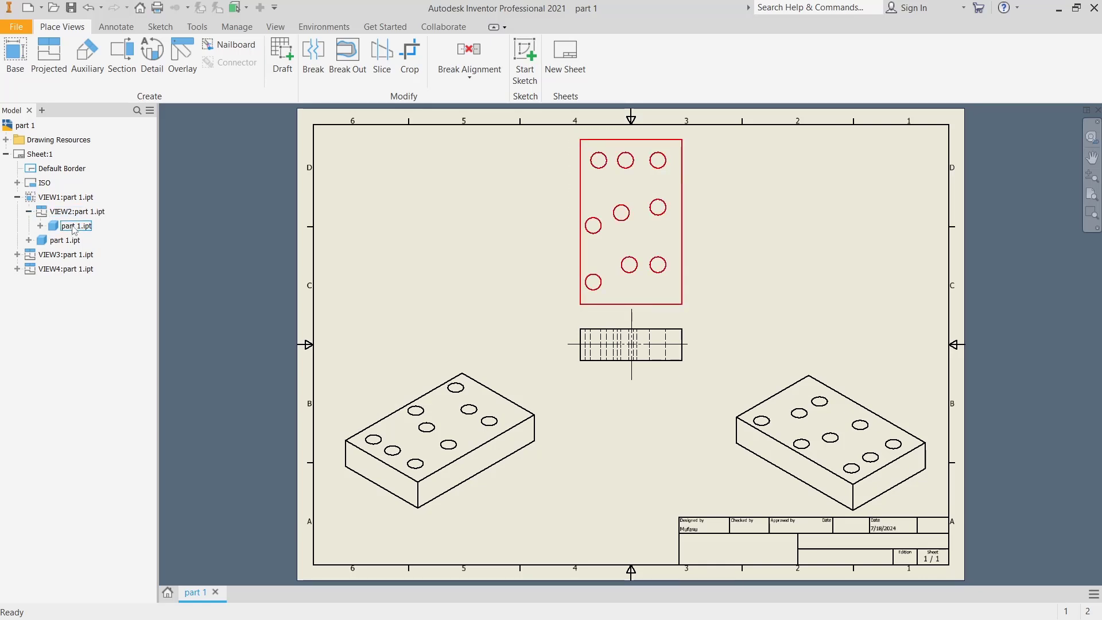
Enable Center of Gravity for part 1.ipt under VIEW2.
right_click(74, 225)
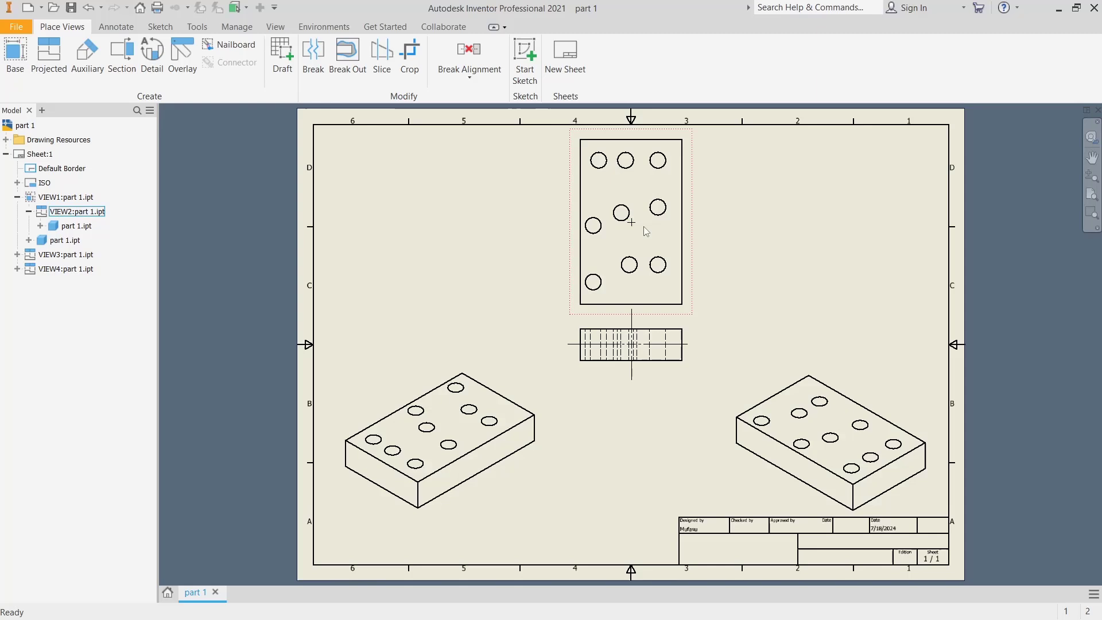
click(66, 254)
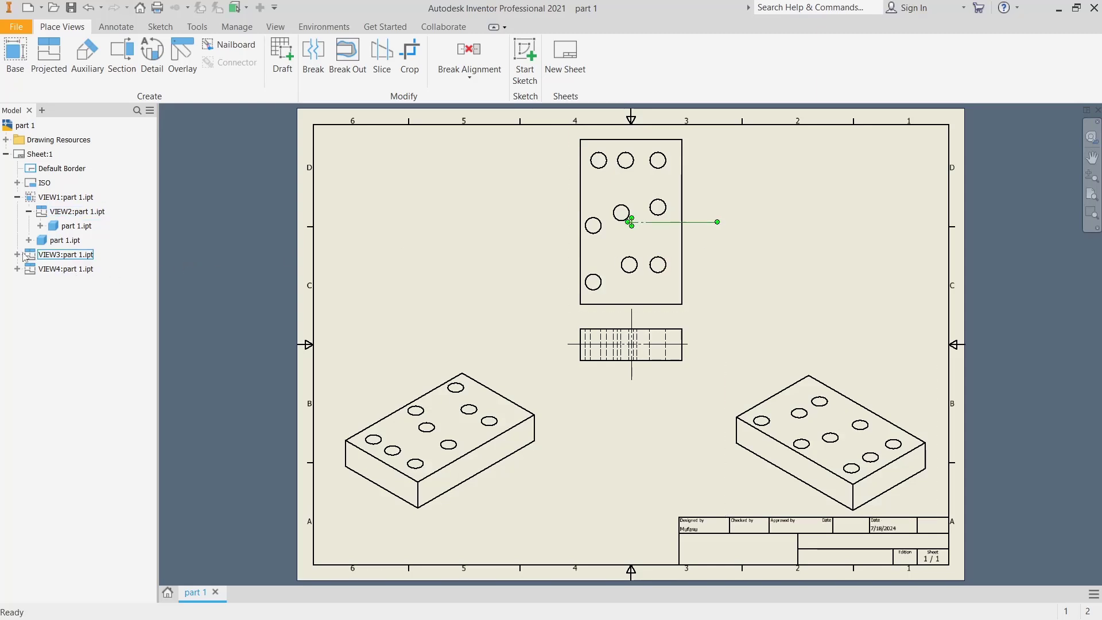